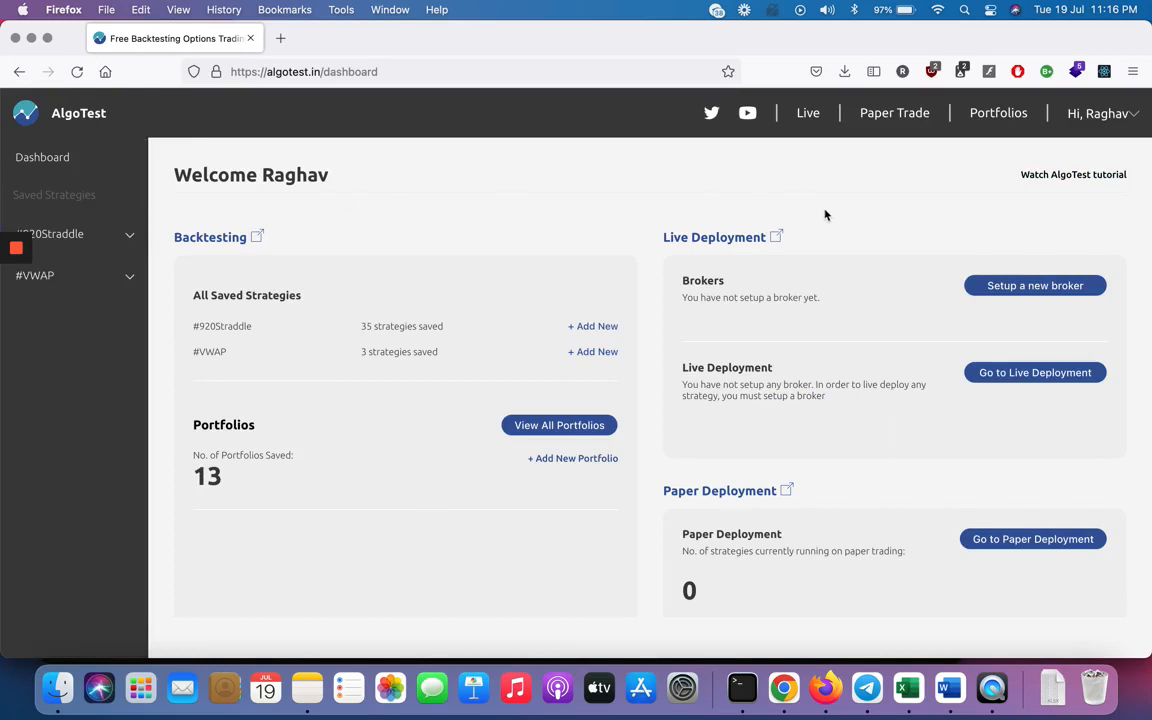
{"action": "mouse_move", "coordinate": [725, 282]}
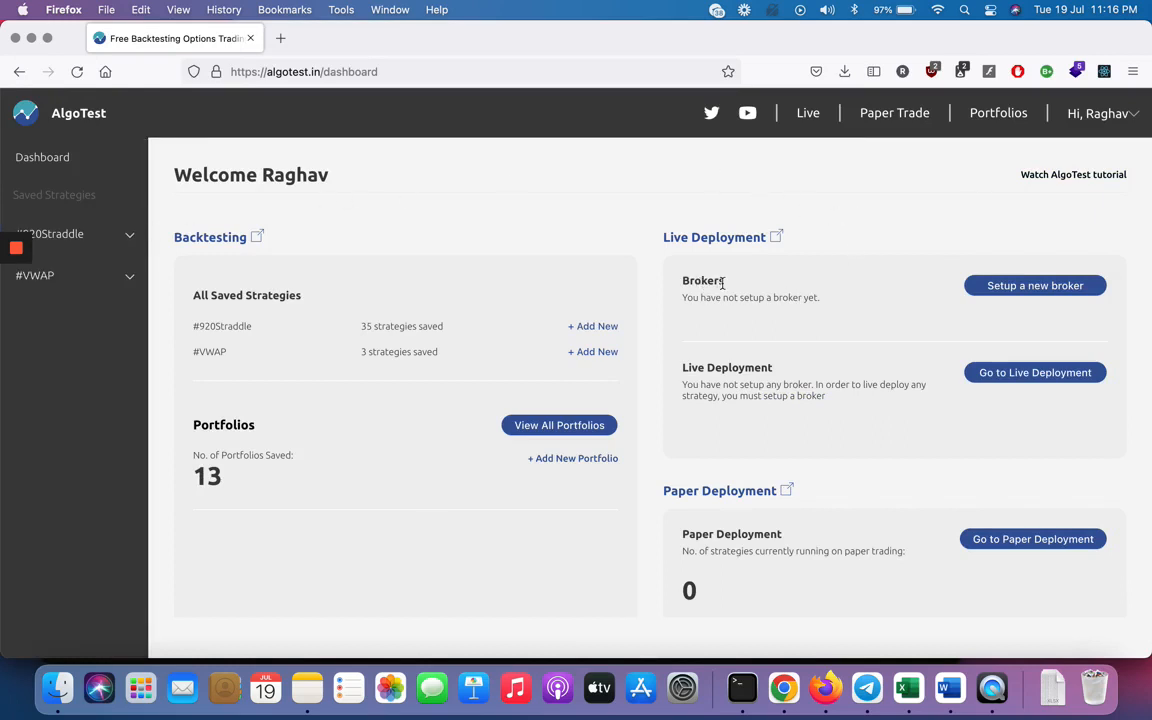
{"action": "mouse_move", "coordinate": [756, 309]}
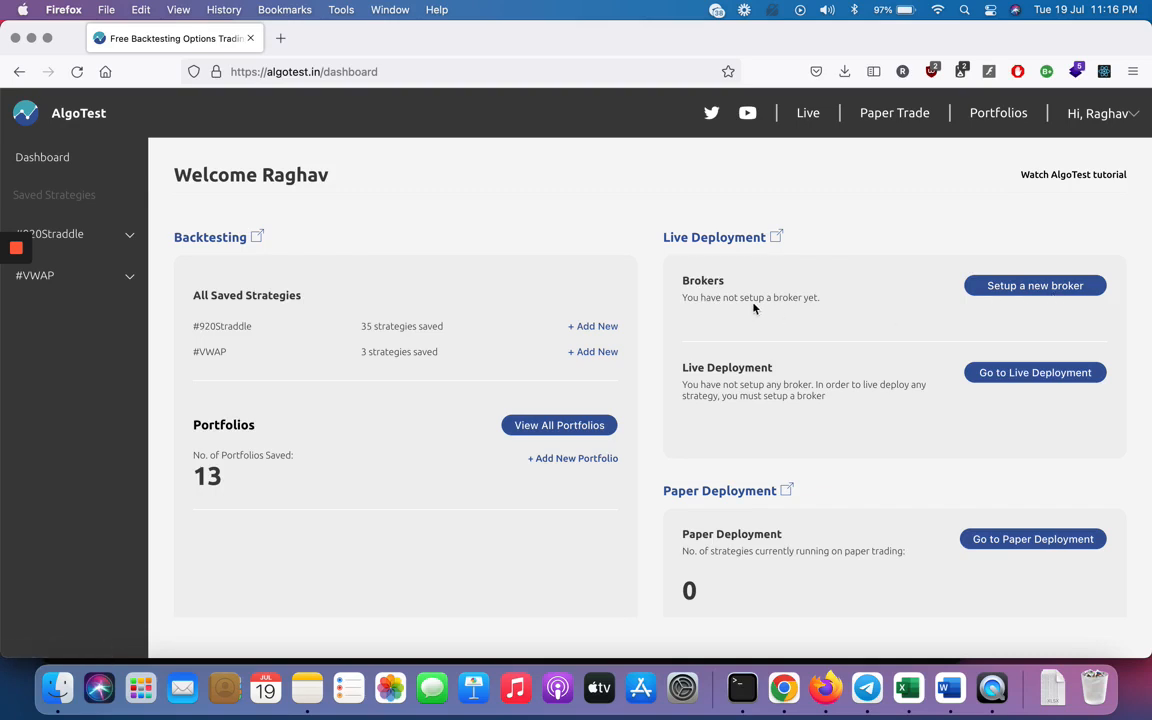
{"action": "mouse_move", "coordinate": [1047, 300]}
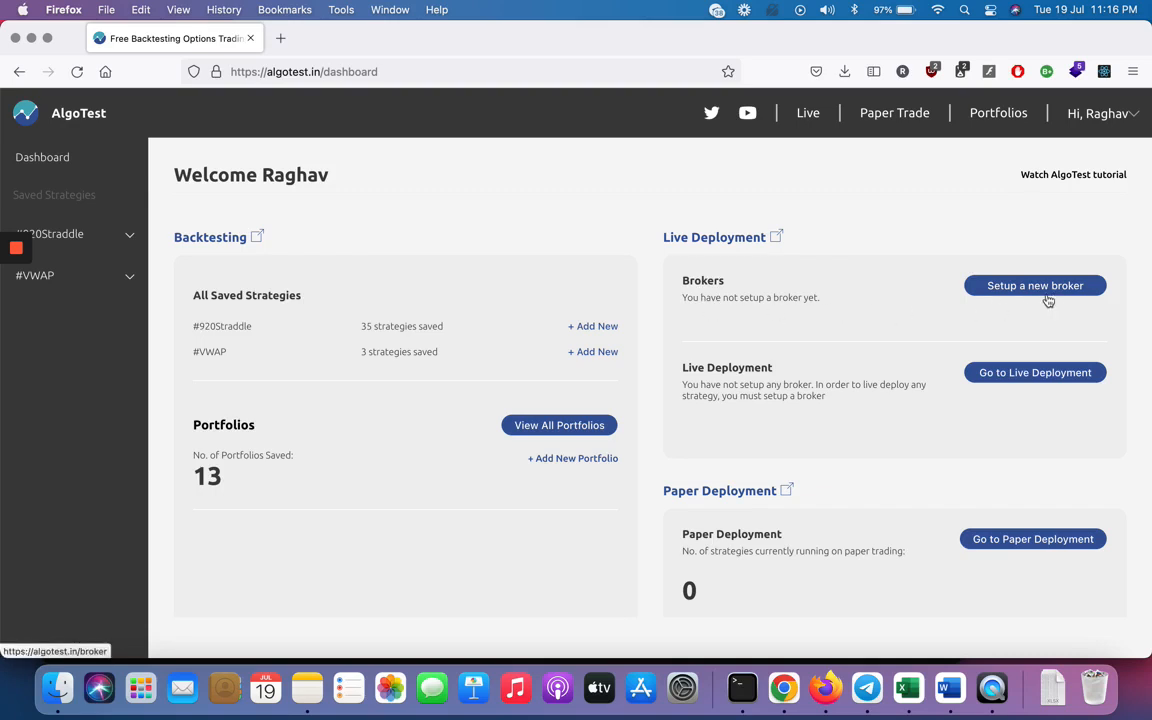
Open the Zerodha broker setup instructions and the linked Zerodha TOTP setup guide.
{"action": "left_click", "coordinate": [1034, 285]}
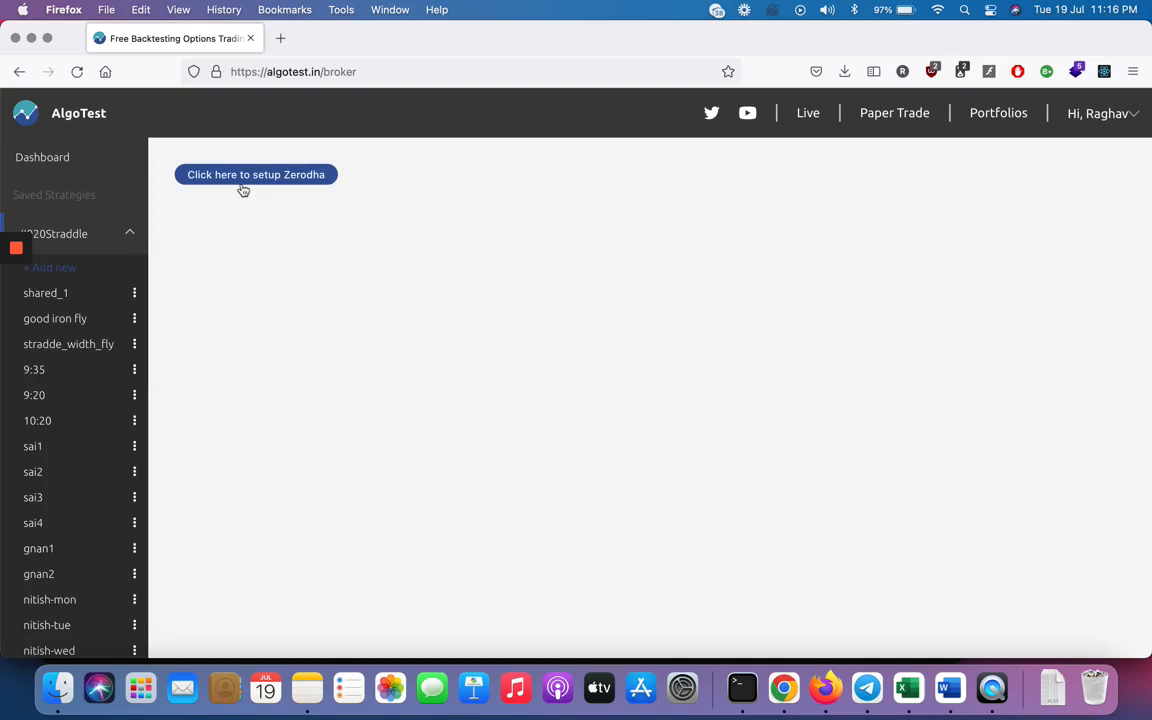
{"action": "left_click", "coordinate": [255, 174]}
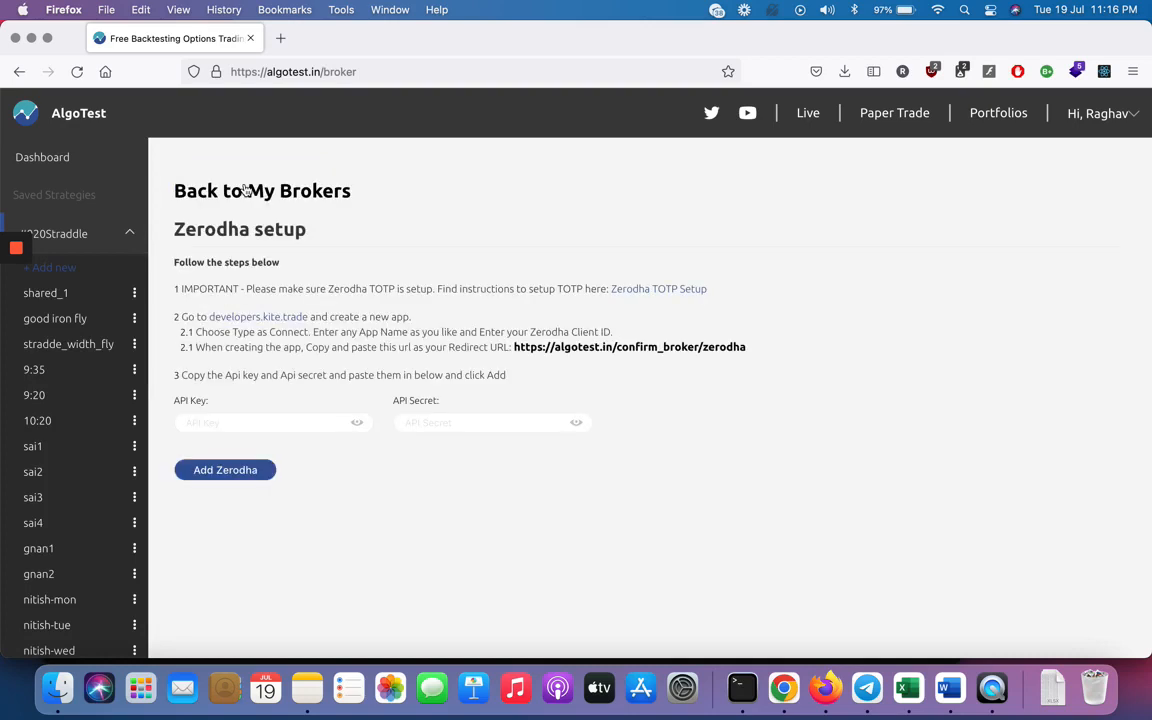
{"action": "mouse_move", "coordinate": [513, 291]}
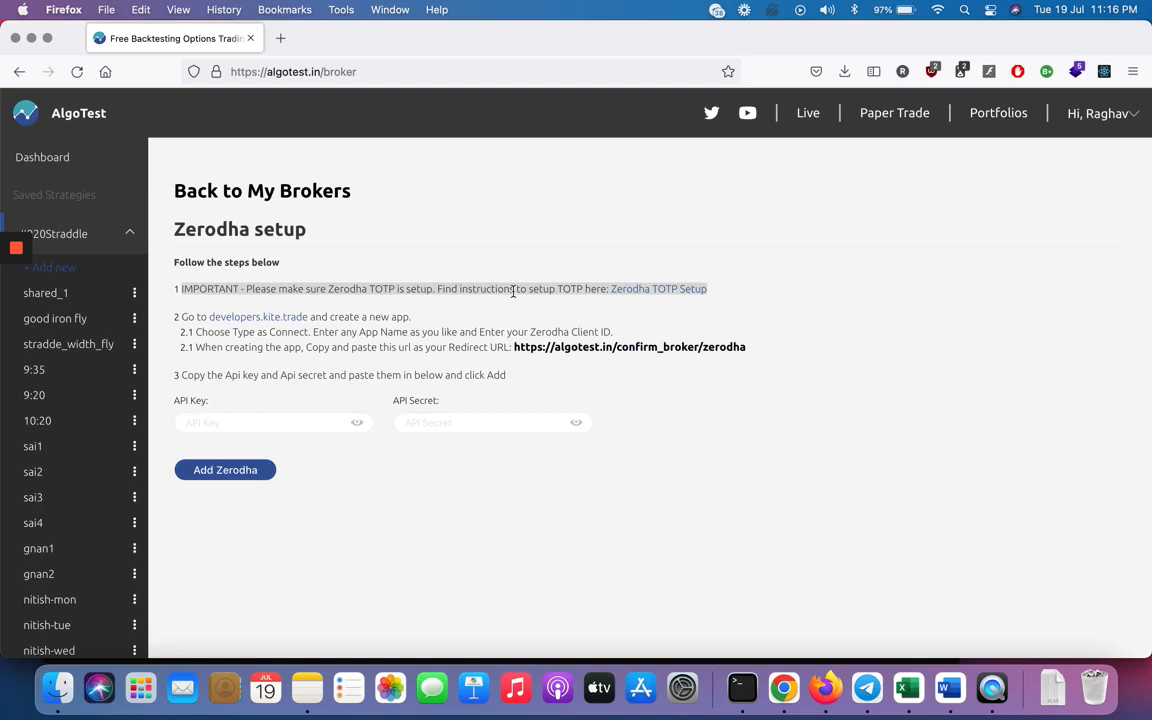
{"action": "mouse_move", "coordinate": [771, 289]}
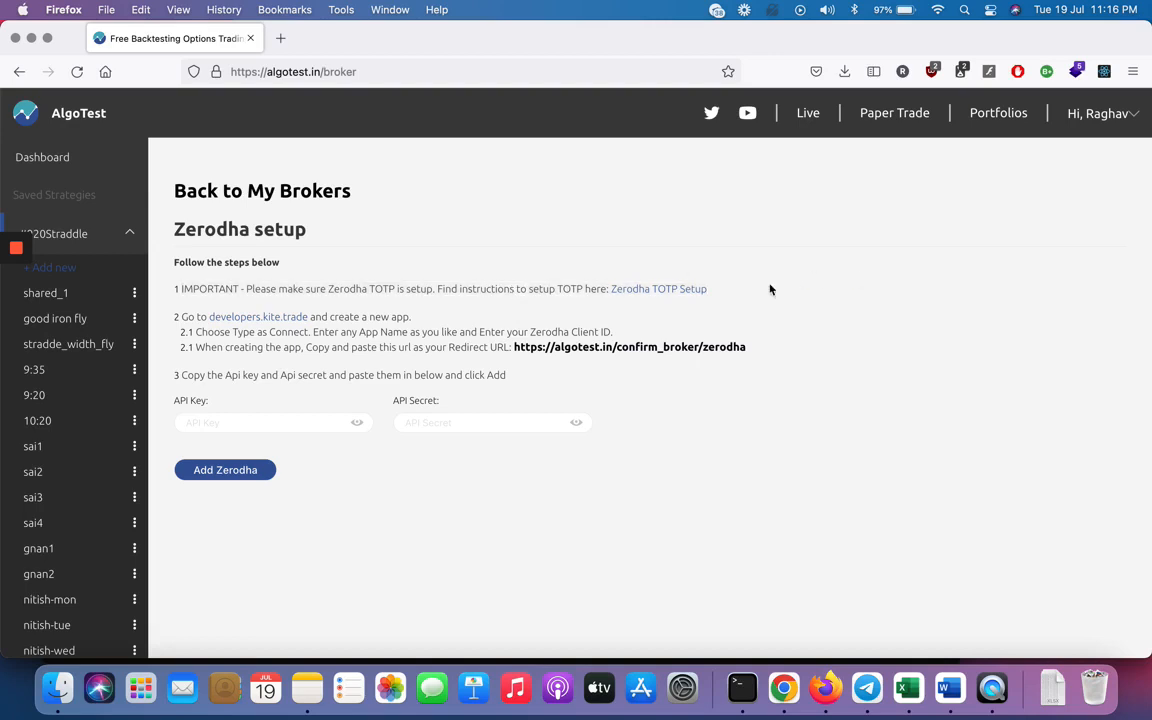
{"action": "mouse_move", "coordinate": [462, 228]}
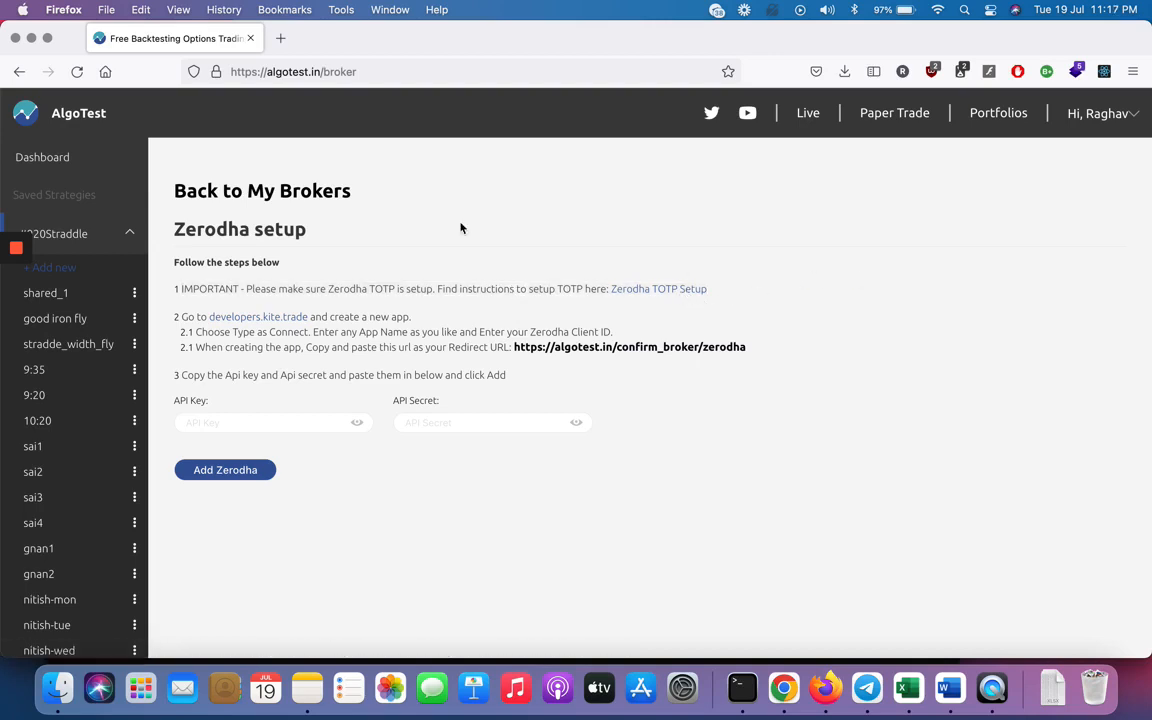
{"action": "left_click", "coordinate": [658, 288]}
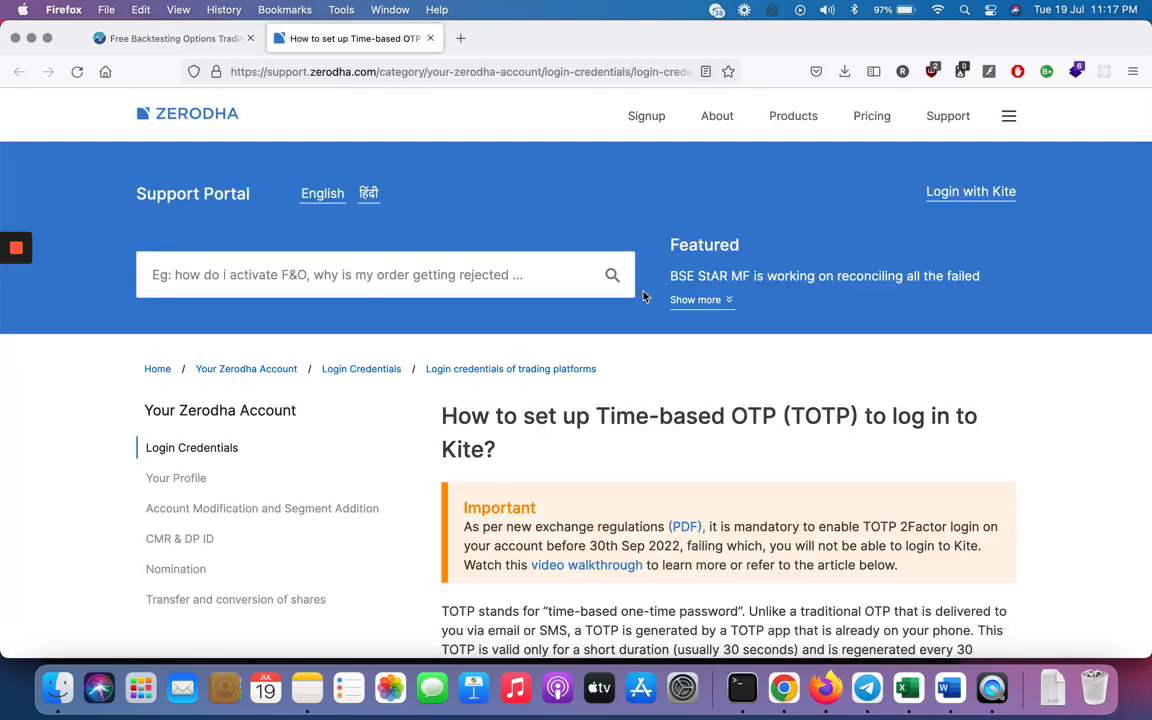
Skim the TOTP article, then open developers.kite.trade from the AlgoTest setup steps.
{"action": "scroll", "scroll_direction": "down", "scroll_amount": 3}
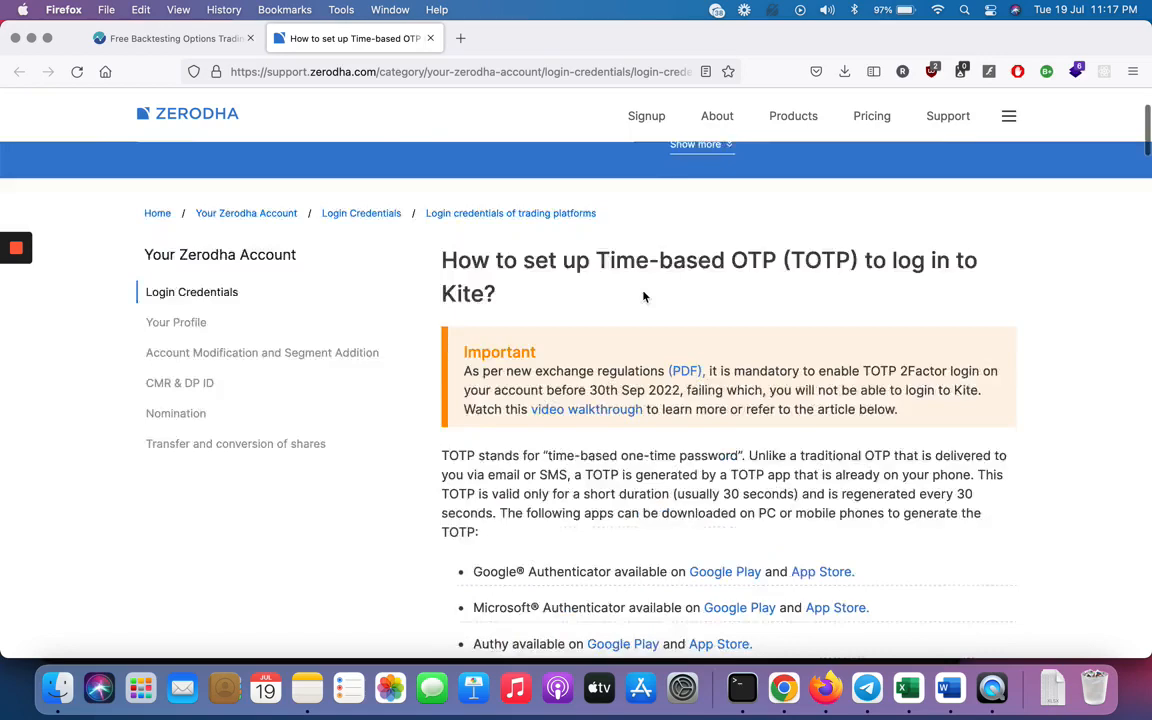
{"action": "left_click", "coordinate": [175, 42]}
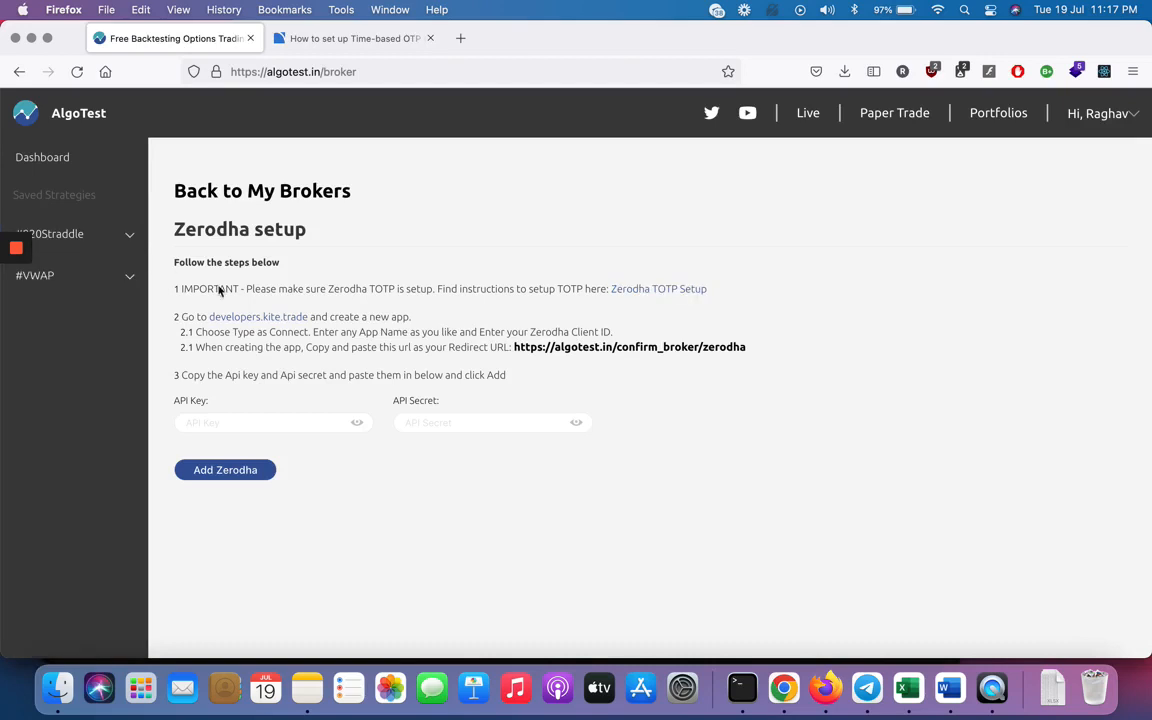
{"action": "mouse_move", "coordinate": [285, 322]}
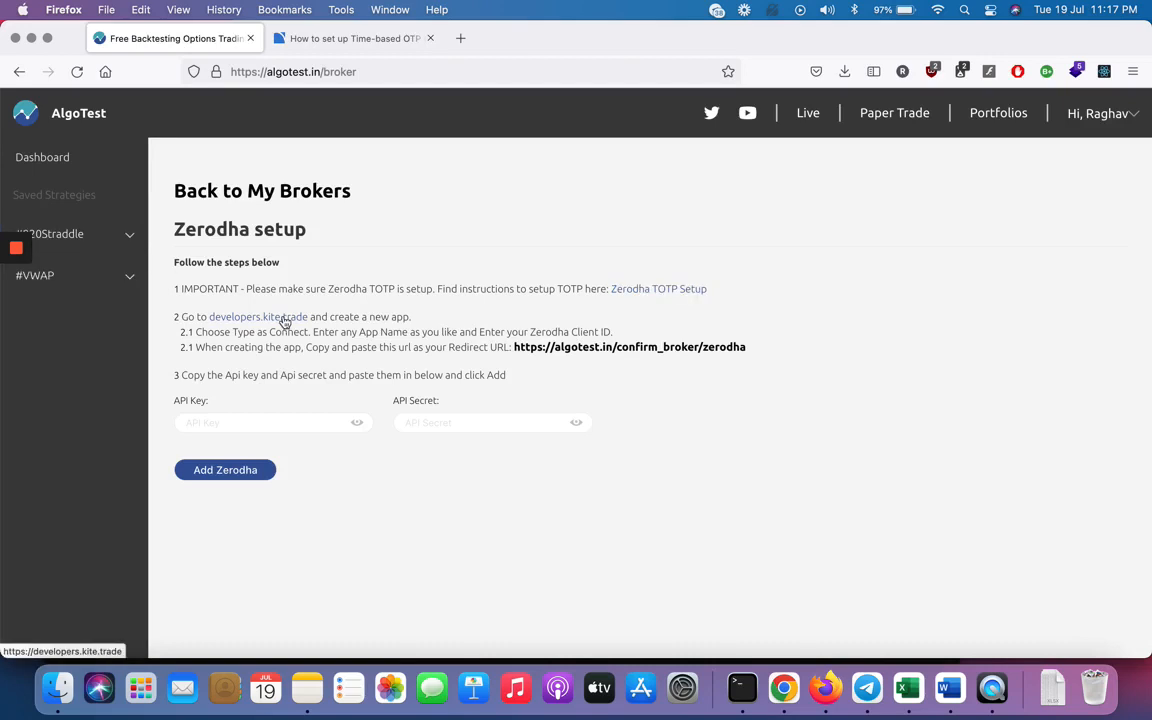
{"action": "left_click", "coordinate": [257, 317]}
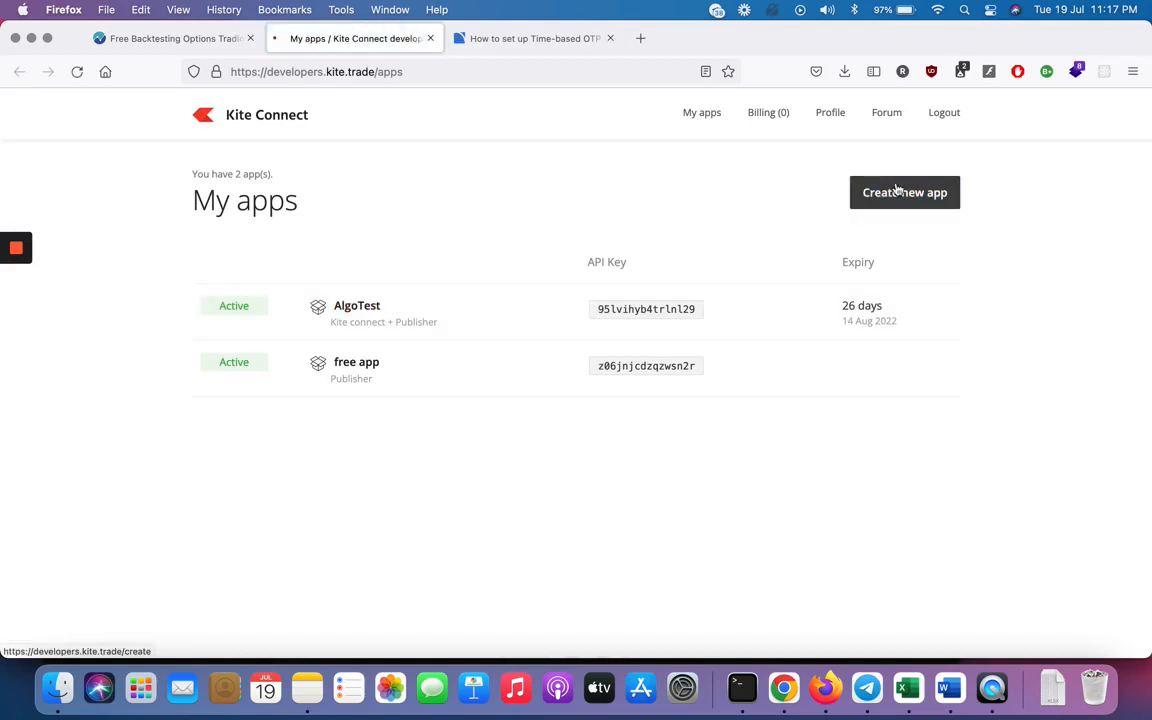
Start a Connect-type Kite app named AlgoTest with Zerodha client ID AB1234.
{"action": "left_click", "coordinate": [904, 192]}
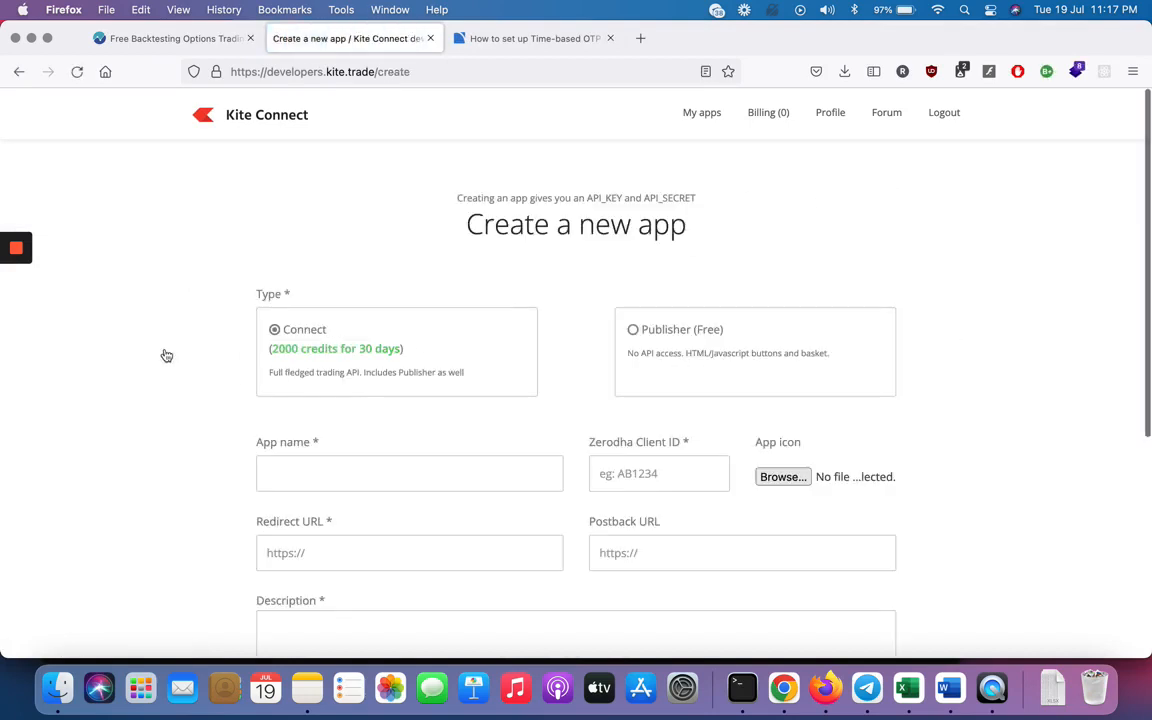
{"action": "scroll", "scroll_direction": "down", "scroll_amount": 3}
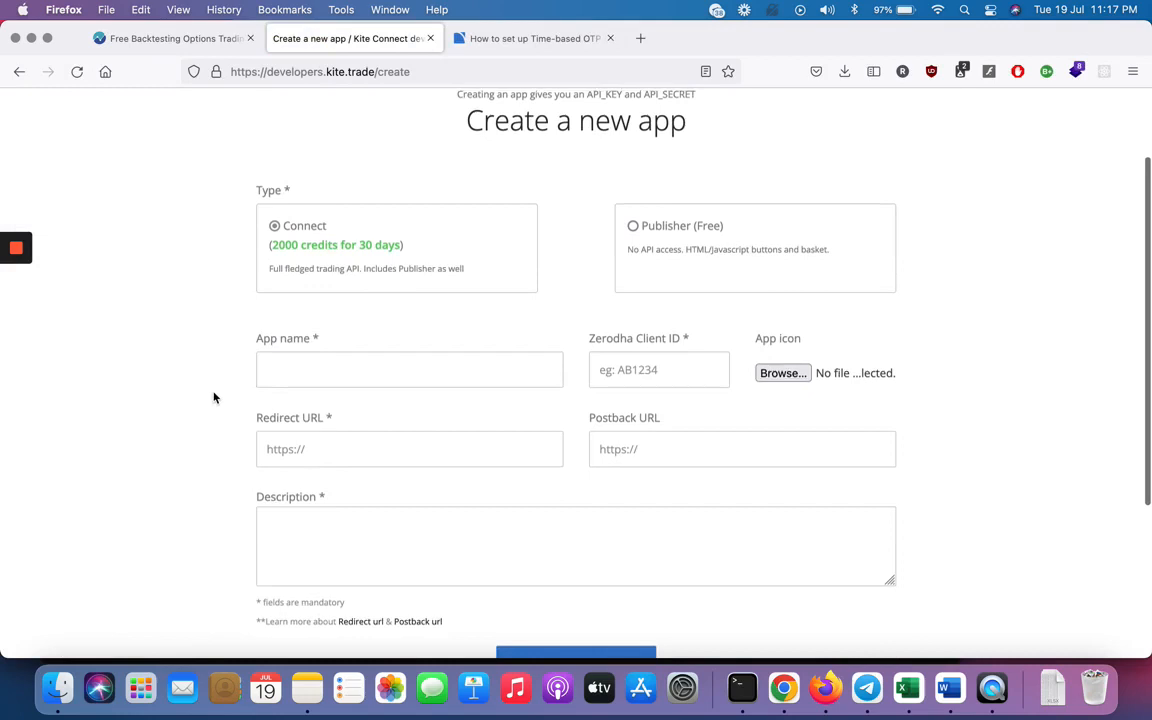
{"action": "type", "text": "AlgoTest"}
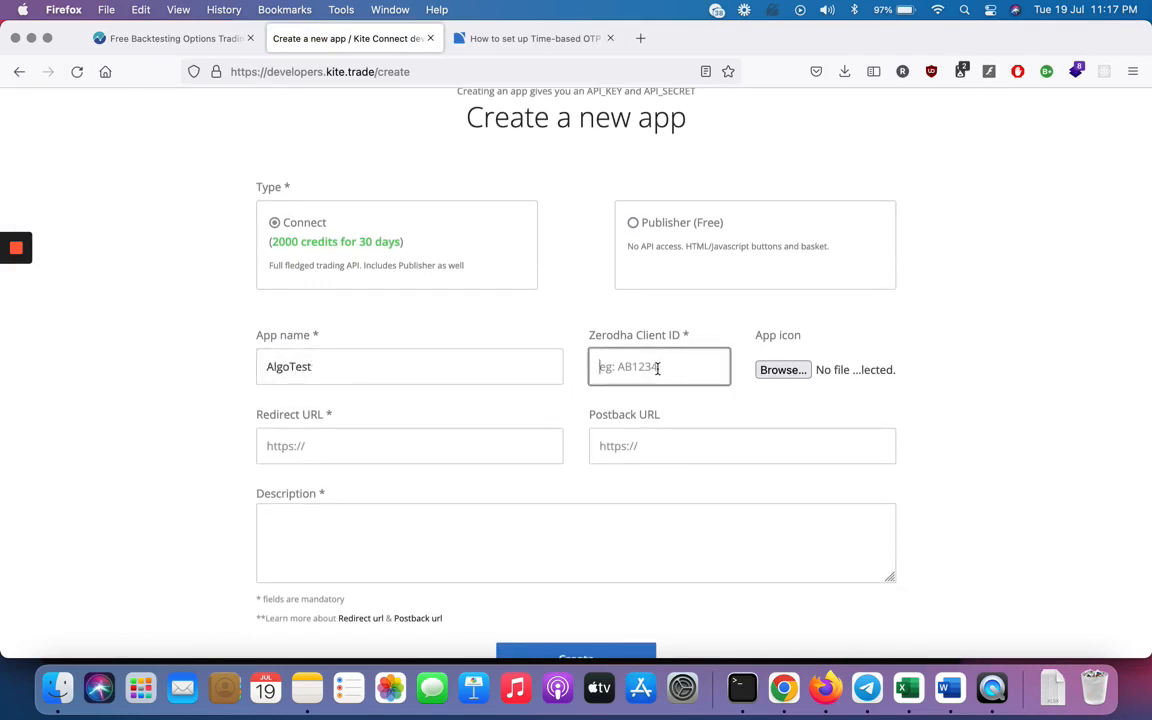
{"action": "type", "text": "AB1234"}
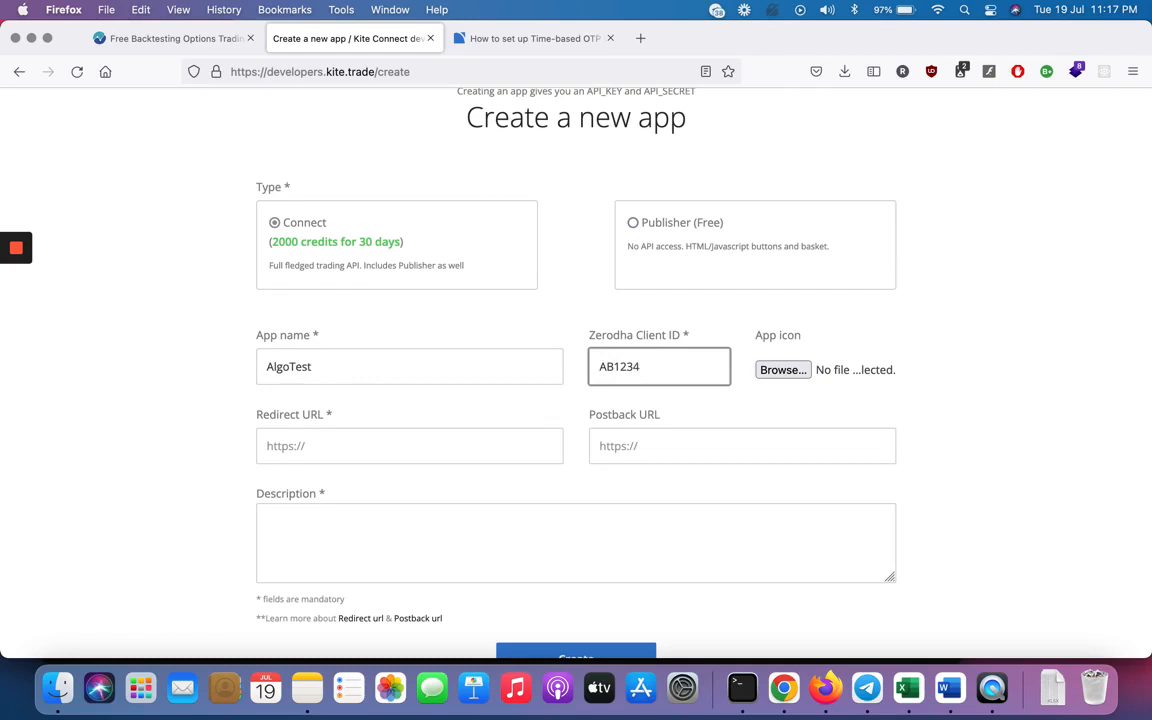
{"action": "mouse_move", "coordinate": [252, 332]}
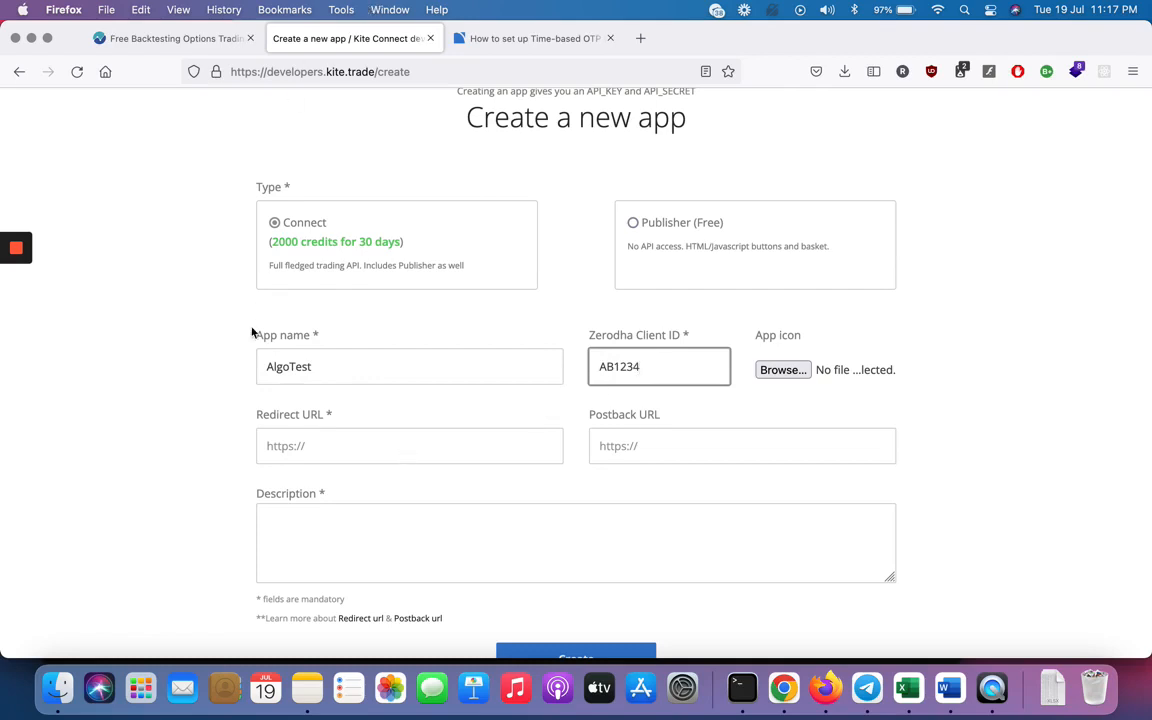
{"action": "left_click", "coordinate": [175, 38]}
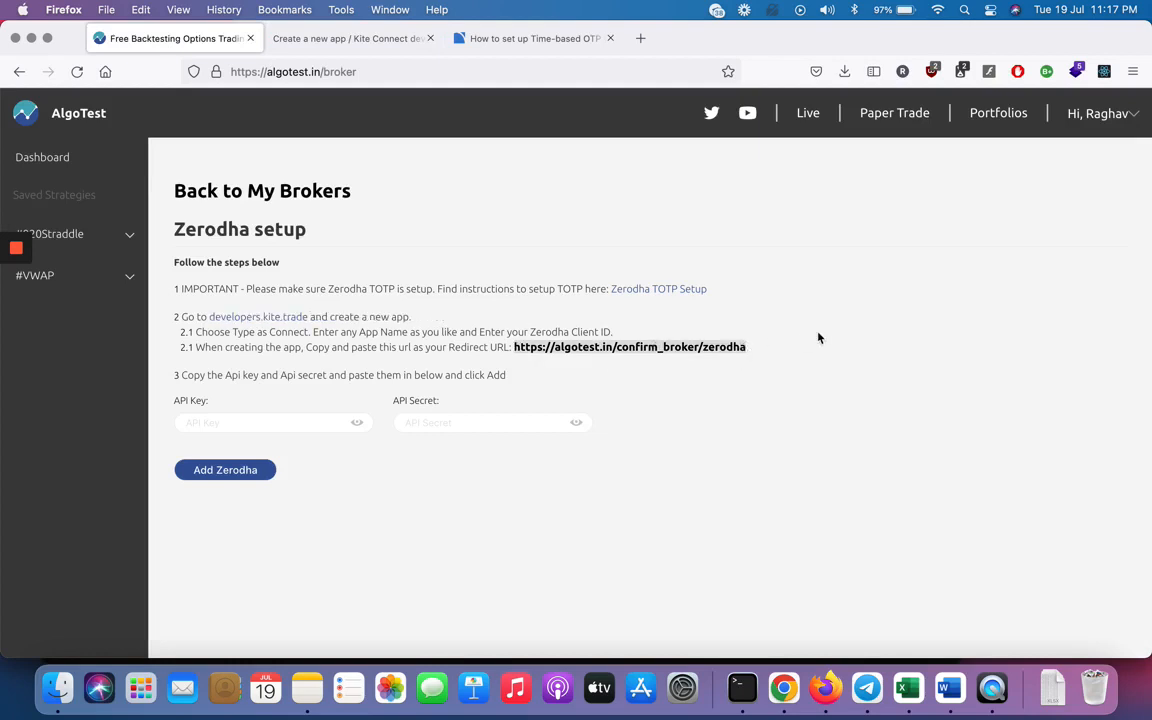
{"action": "left_click", "coordinate": [350, 39]}
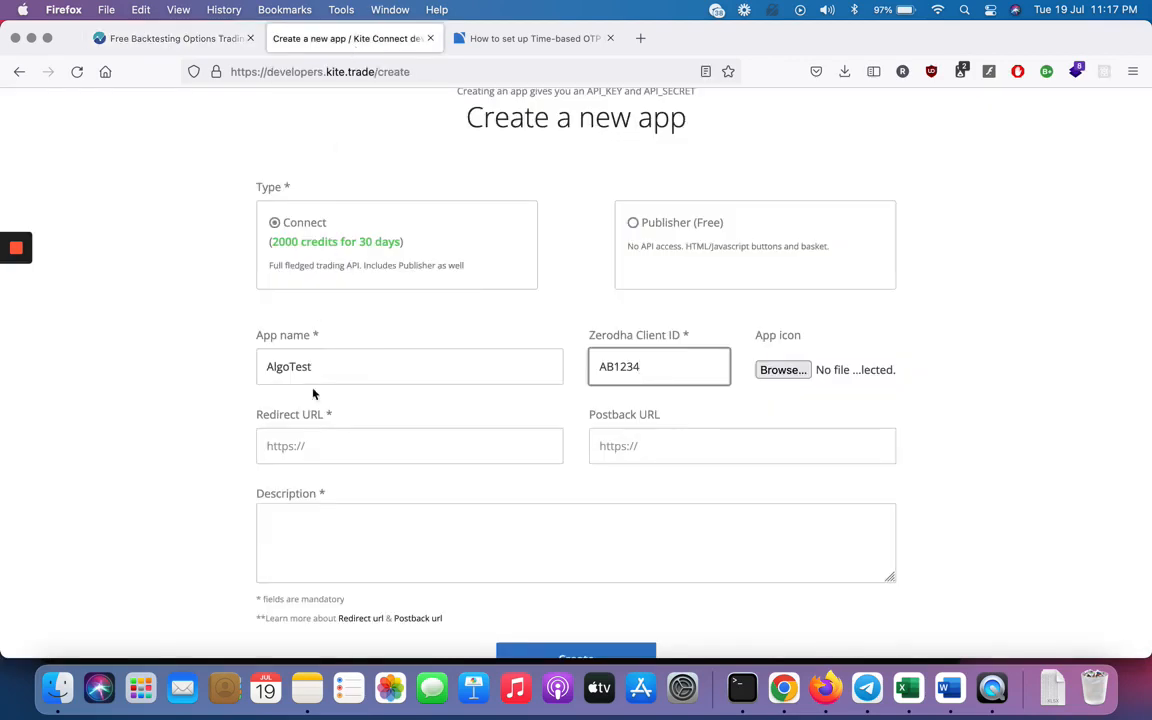
{"action": "type", "text": "https://algotest.in/confirm_broker/zerodha"}
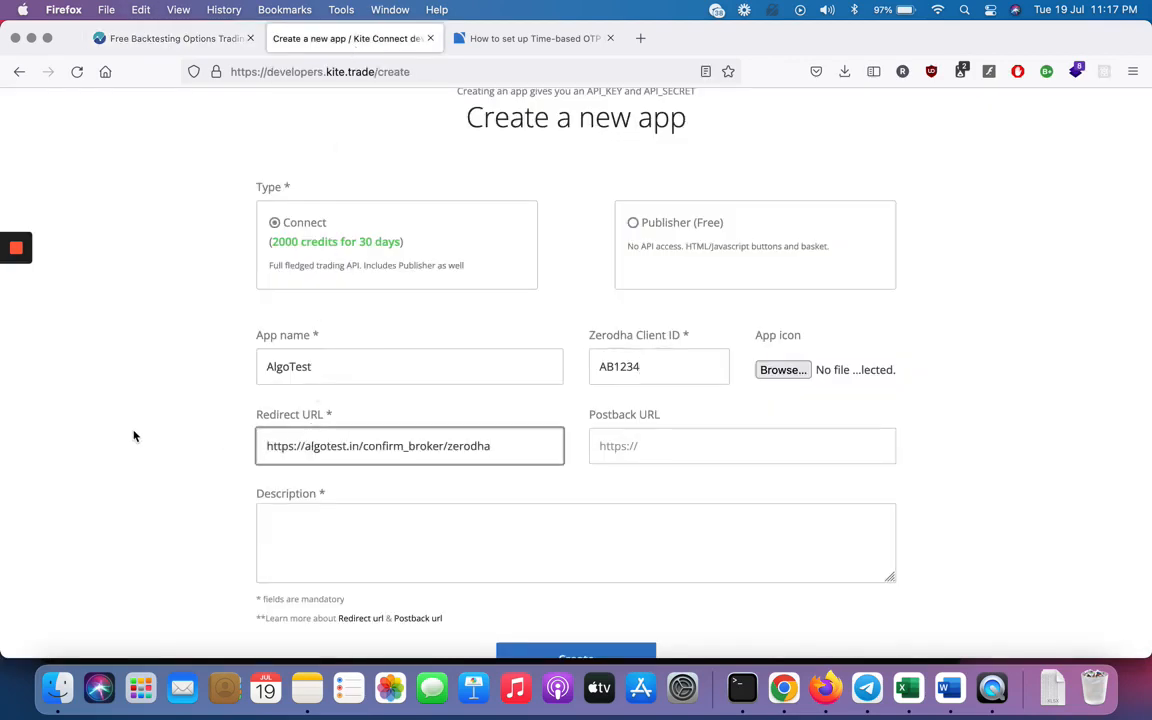
{"action": "scroll", "scroll_direction": "down", "scroll_amount": 3}
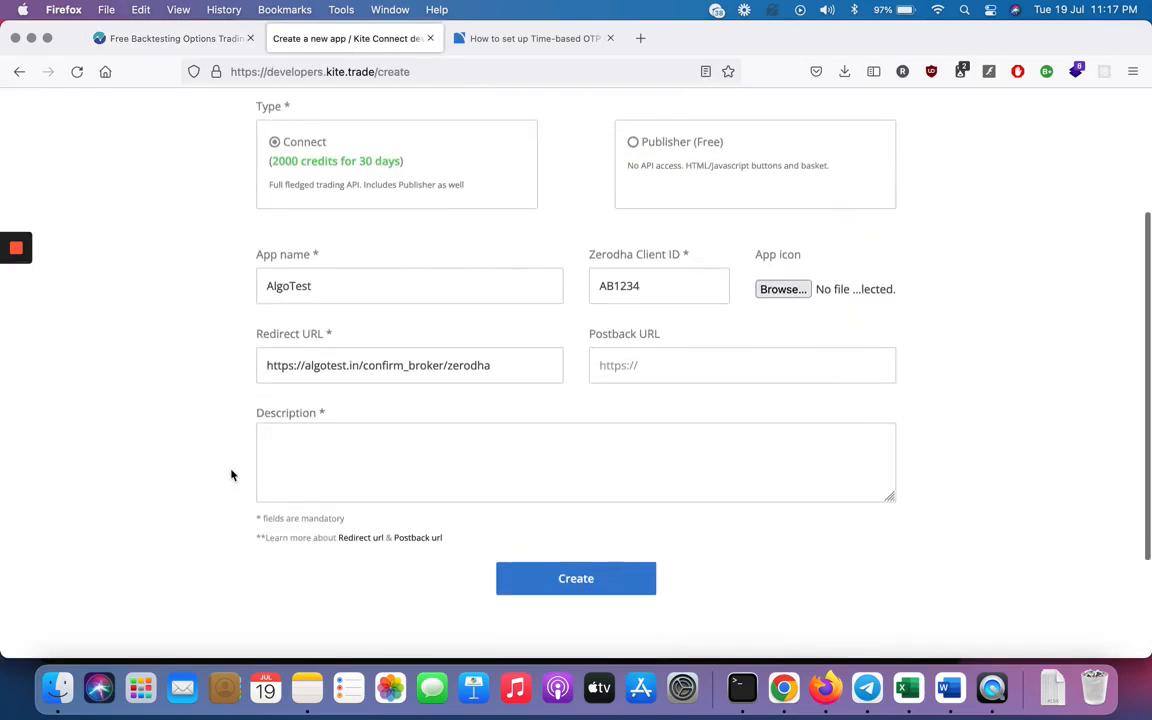
{"action": "type", "text": "anything"}
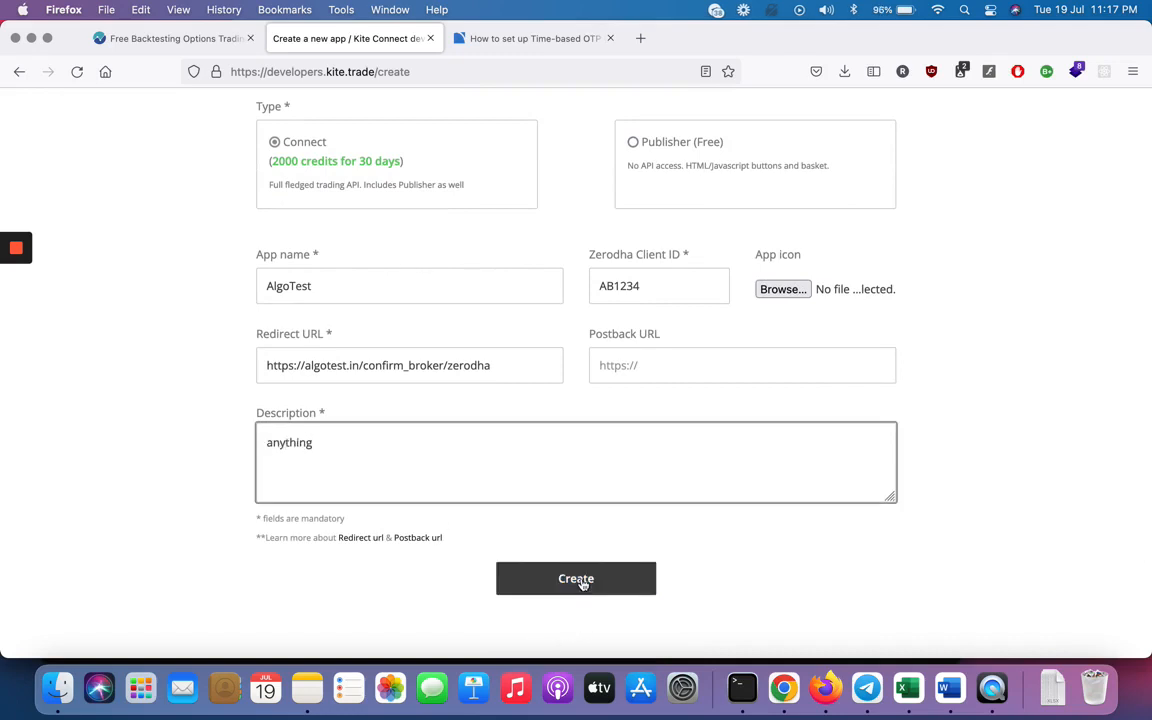
{"action": "left_click", "coordinate": [576, 578]}
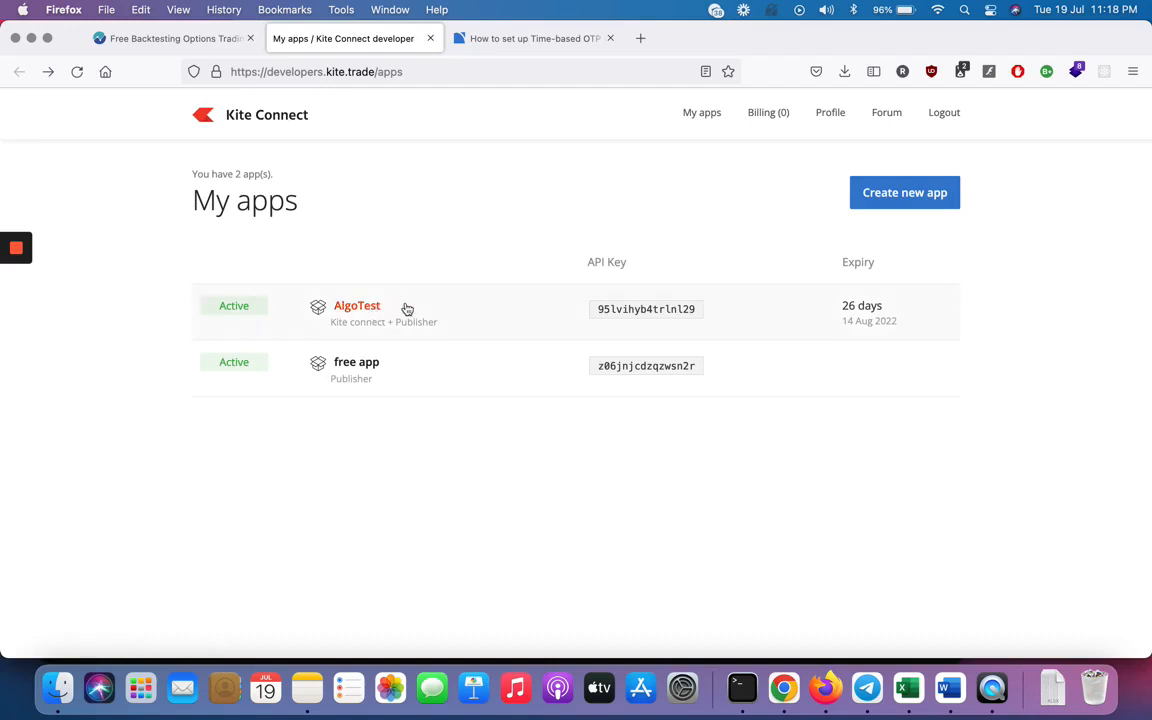
{"action": "mouse_move", "coordinate": [542, 312]}
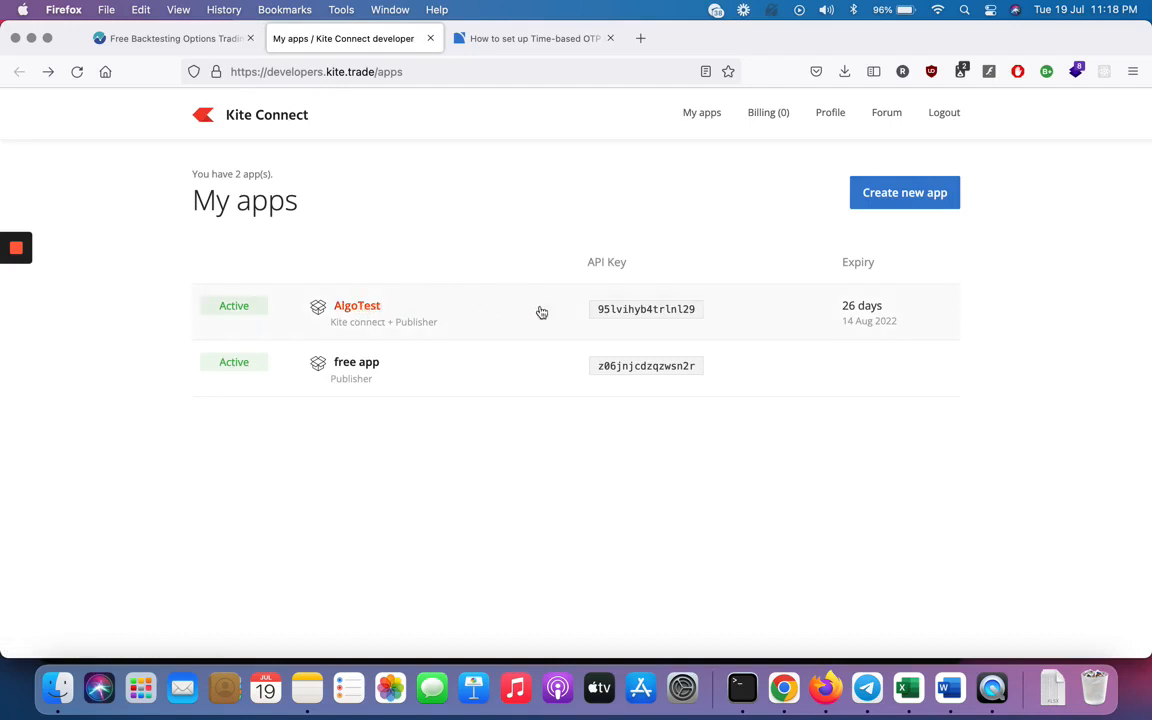
View the AlgoTest app's API key and secret, then return to the AlgoTest tab.
{"action": "left_click", "coordinate": [357, 305]}
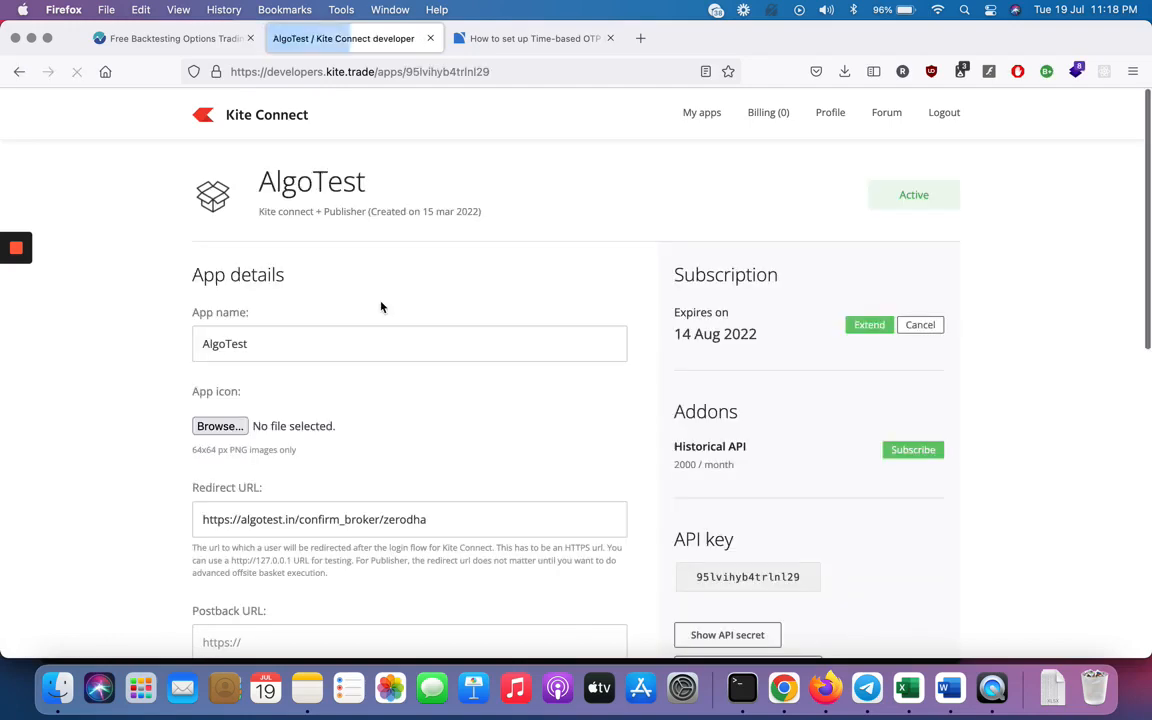
{"action": "scroll", "scroll_direction": "down", "scroll_amount": 3}
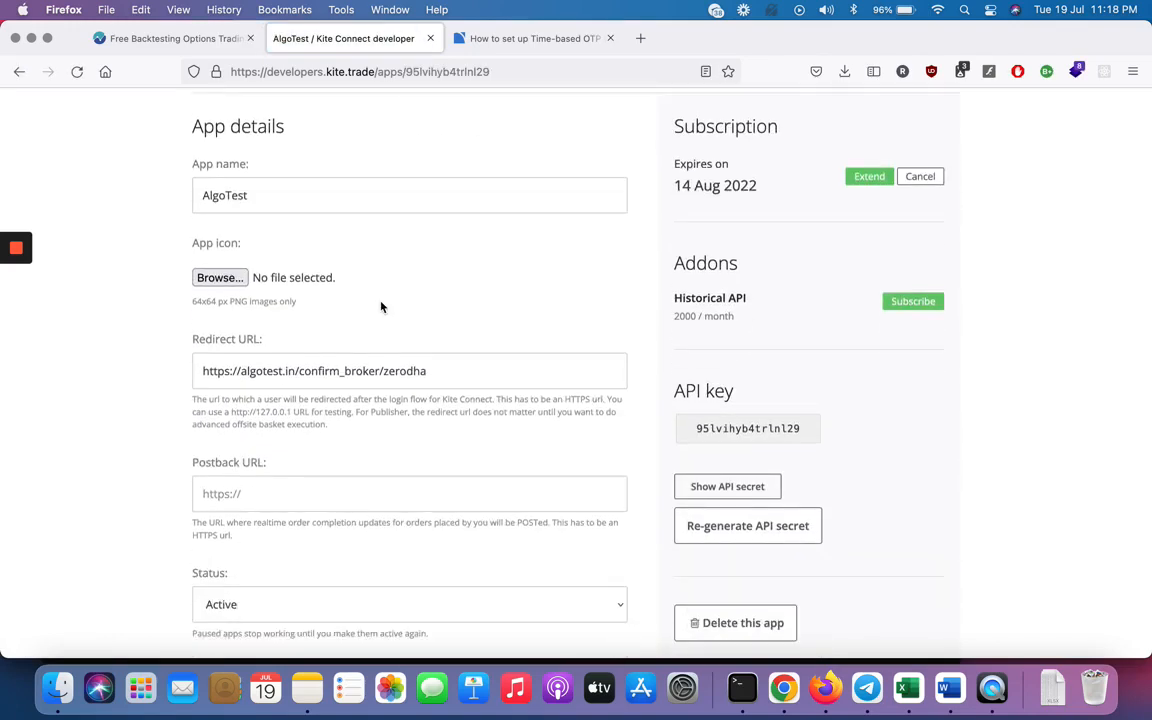
{"action": "scroll", "scroll_direction": "down", "scroll_amount": 3}
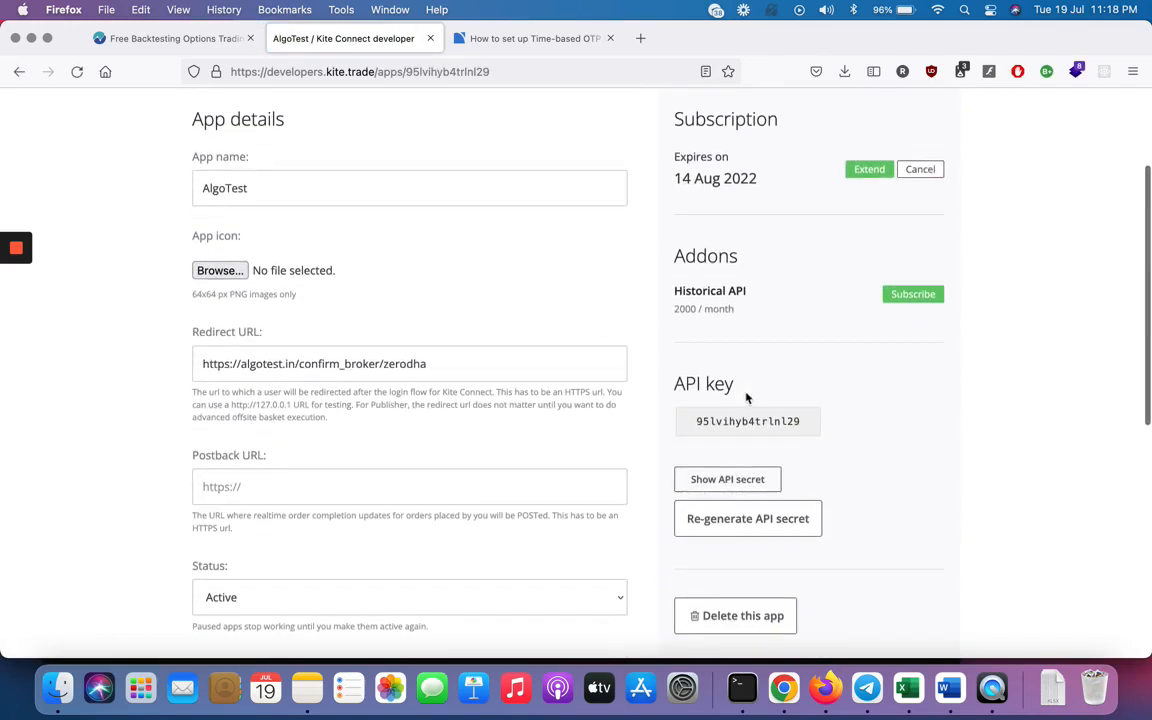
{"action": "mouse_move", "coordinate": [782, 369]}
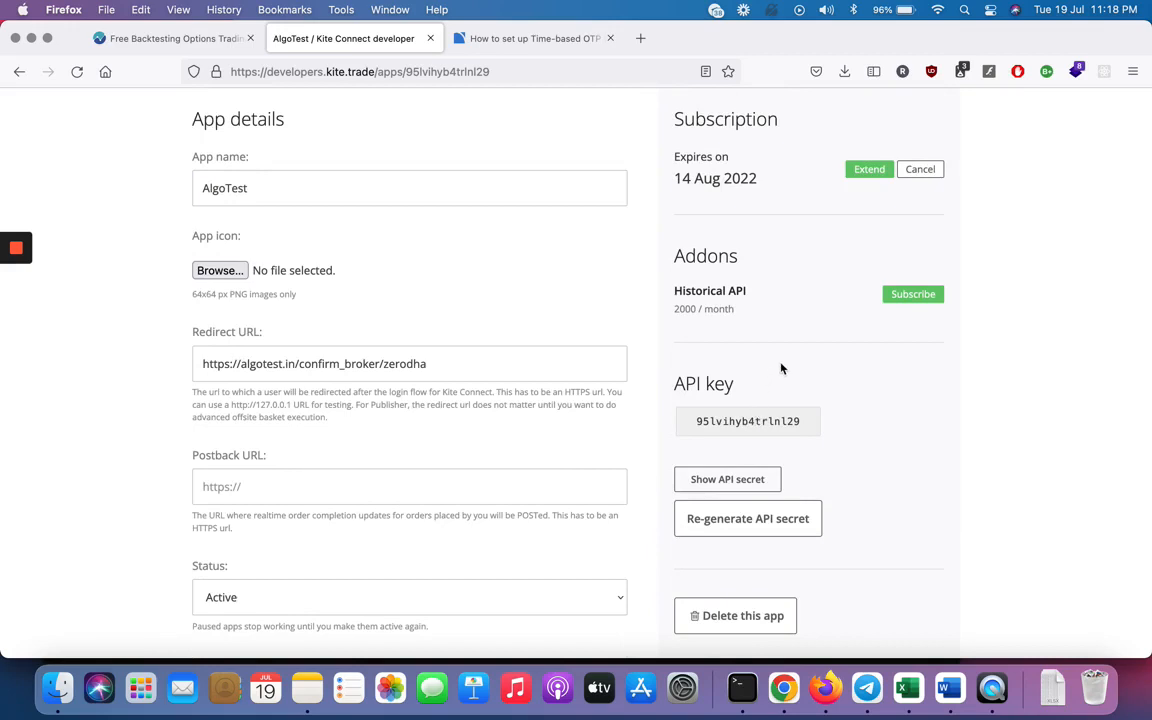
{"action": "mouse_move", "coordinate": [755, 479]}
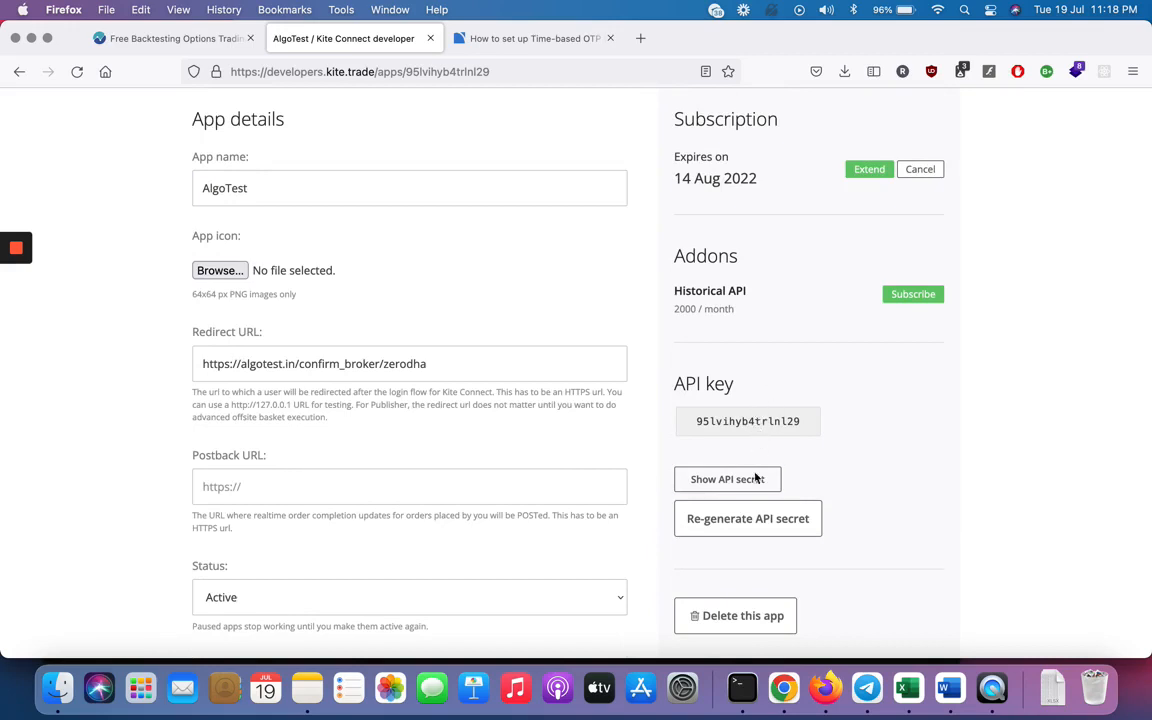
{"action": "left_click", "coordinate": [180, 39]}
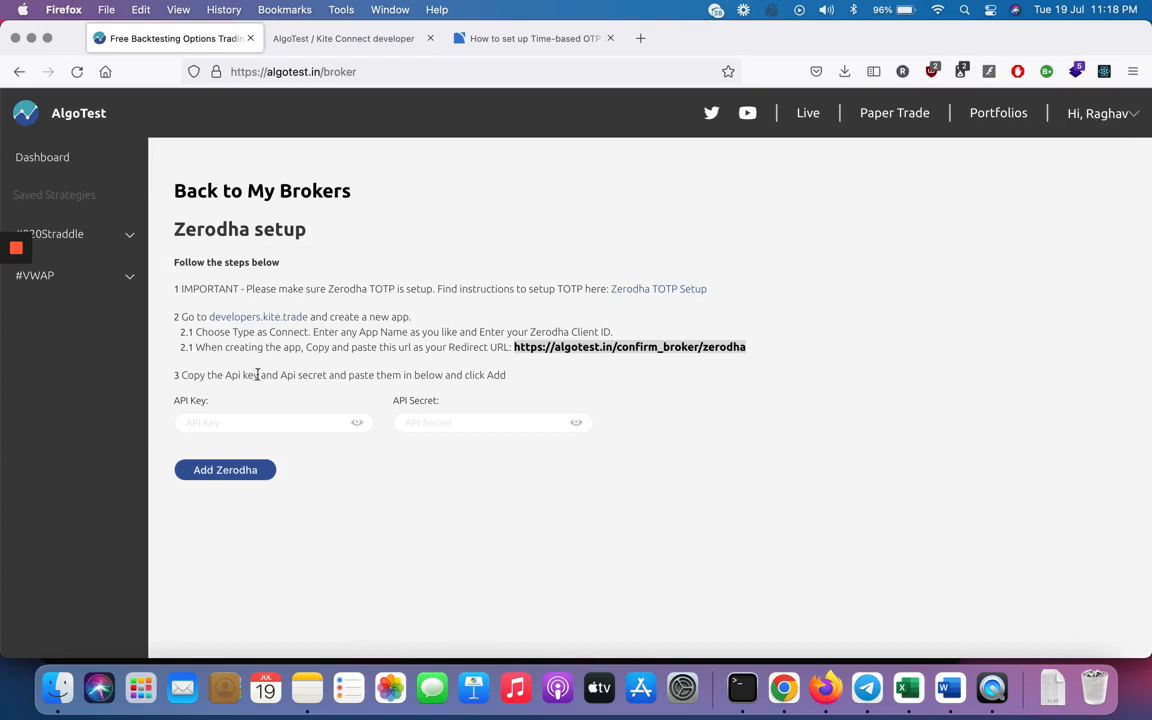
Enter the Kite Connect API key and API secret, then add Zerodha.
{"action": "left_click", "coordinate": [225, 470]}
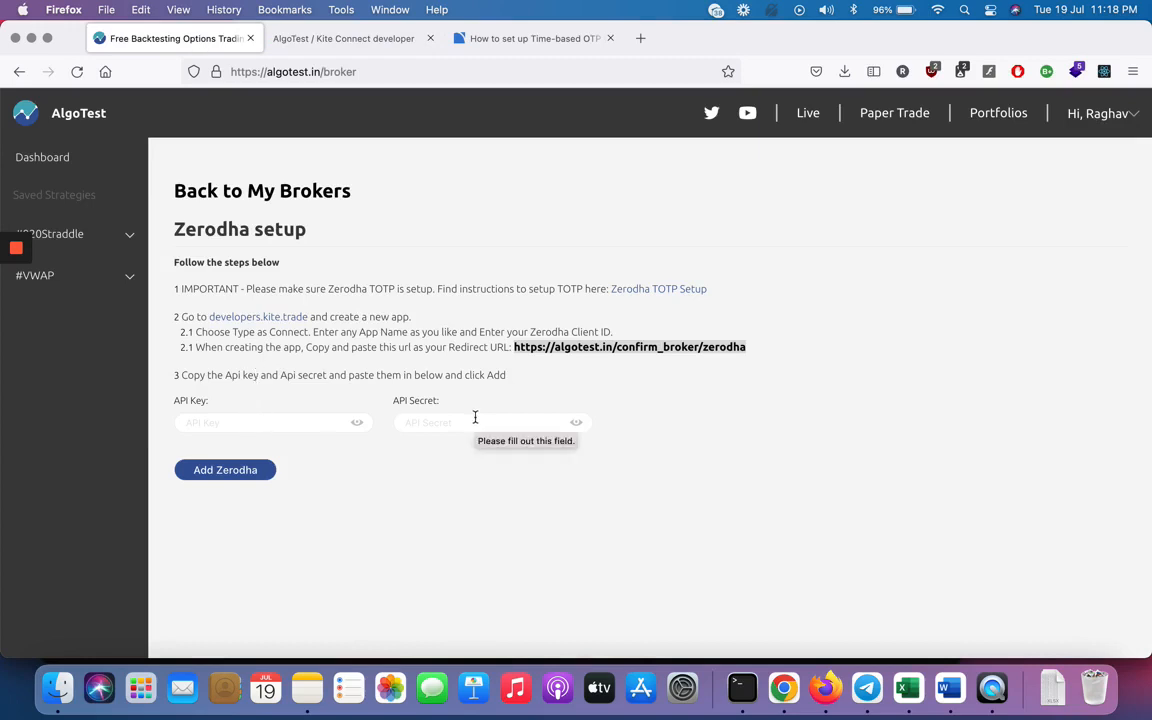
{"action": "left_click", "coordinate": [345, 39]}
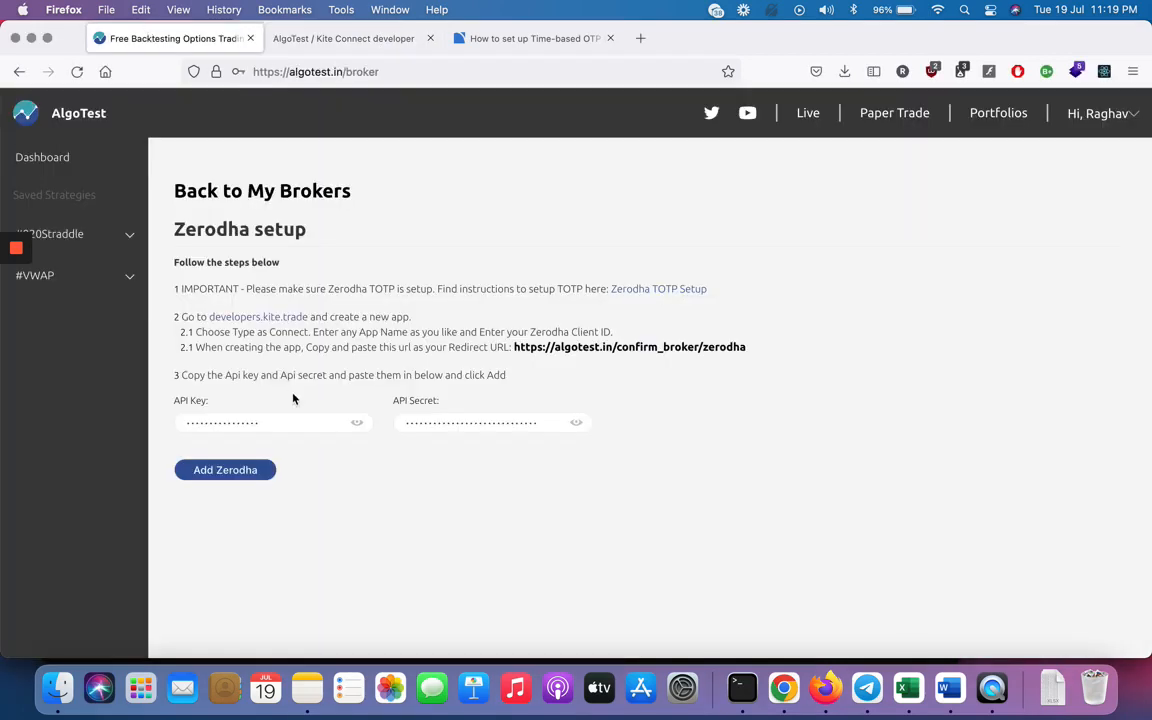
{"action": "mouse_move", "coordinate": [225, 470]}
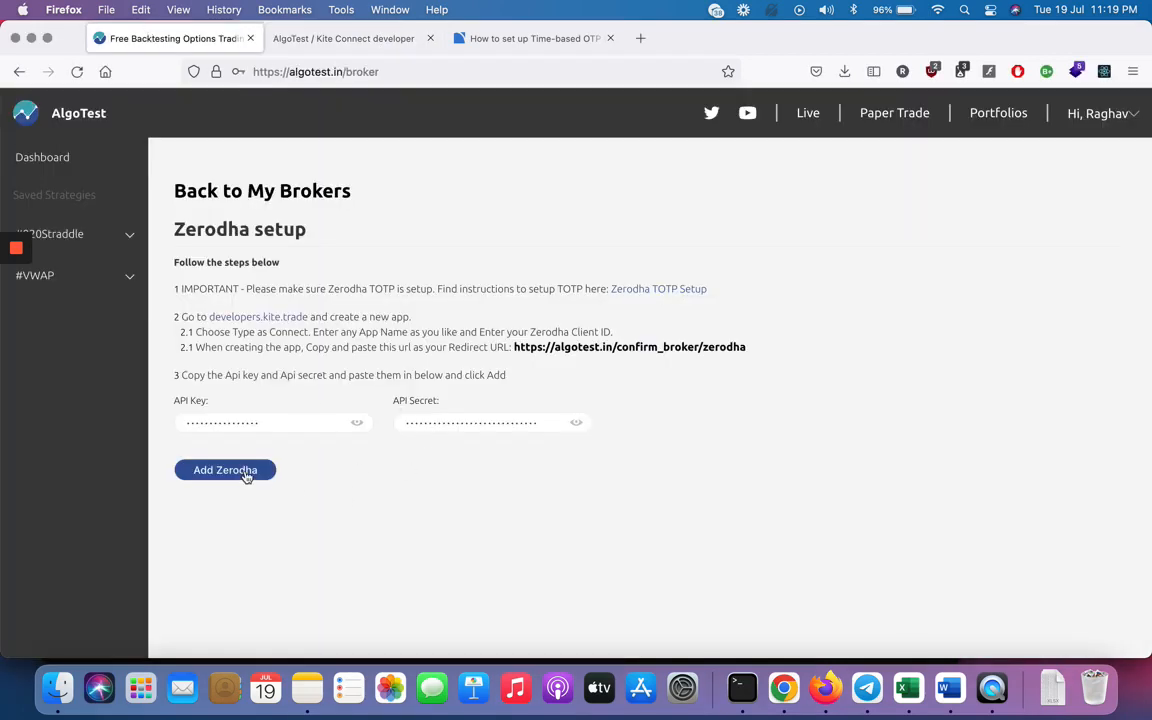
{"action": "left_click", "coordinate": [225, 469]}
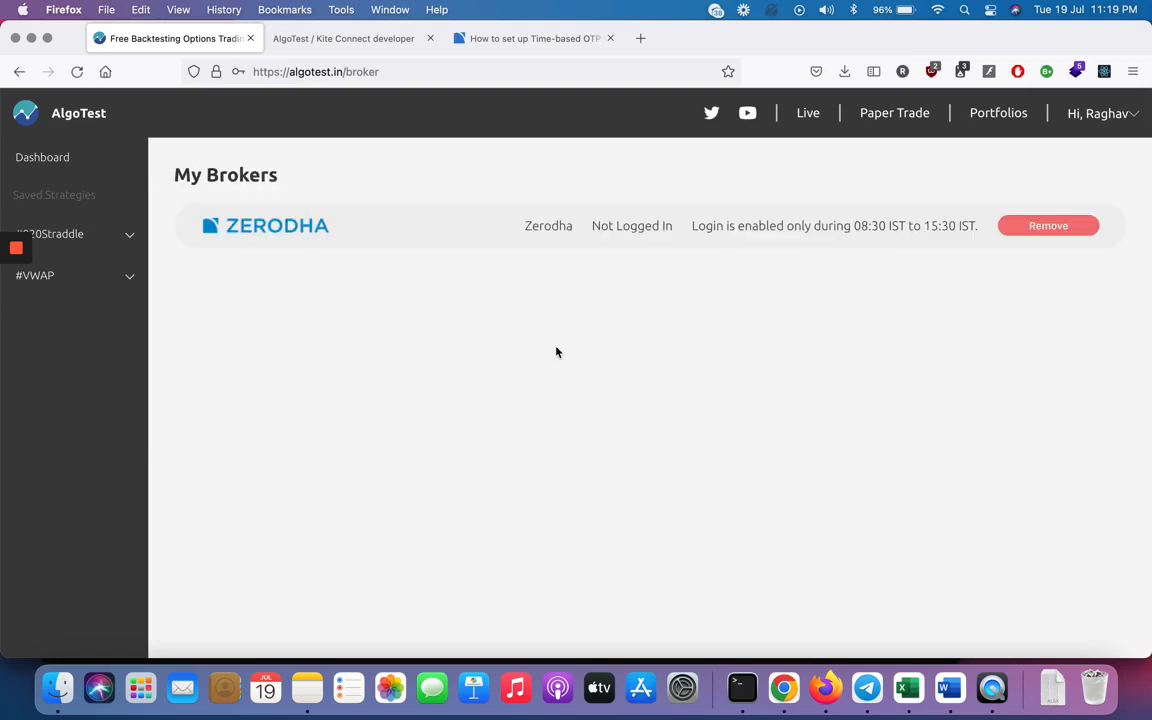
{"action": "mouse_move", "coordinate": [552, 358]}
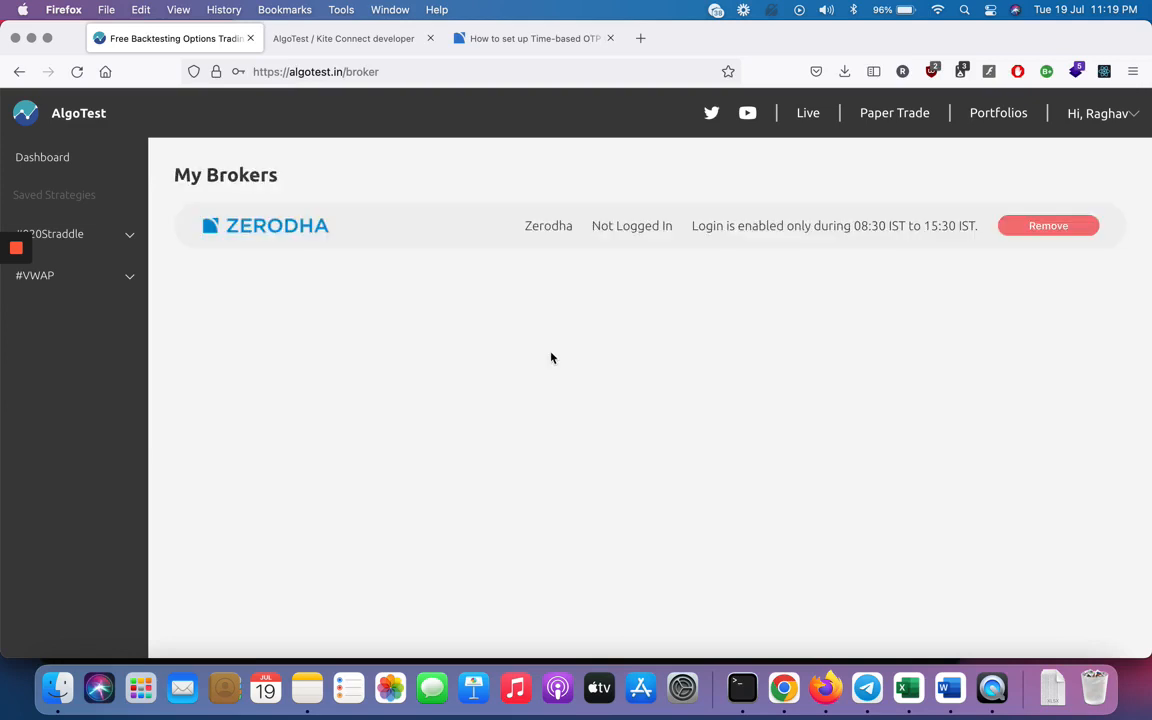
{"action": "mouse_move", "coordinate": [846, 287]}
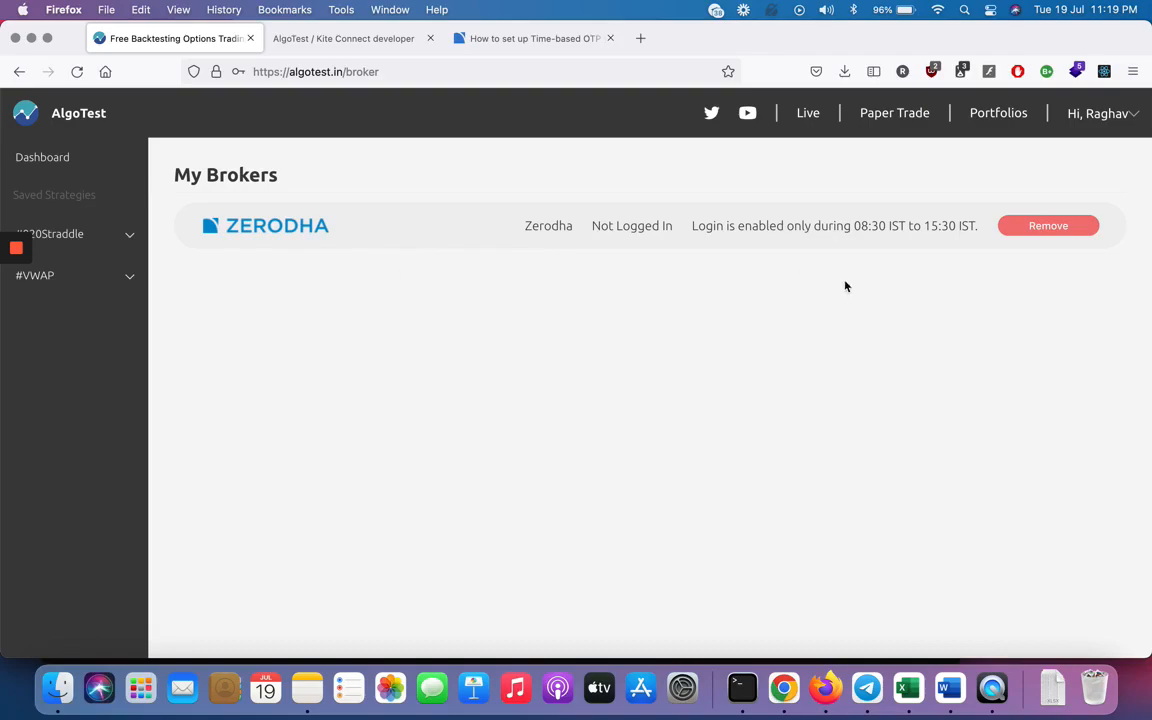